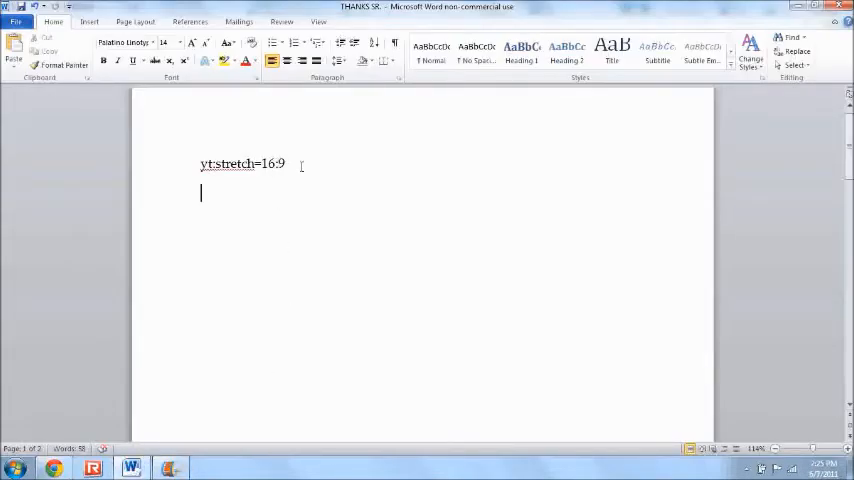
{"action": "mouse_move", "coordinate": [86, 407]}
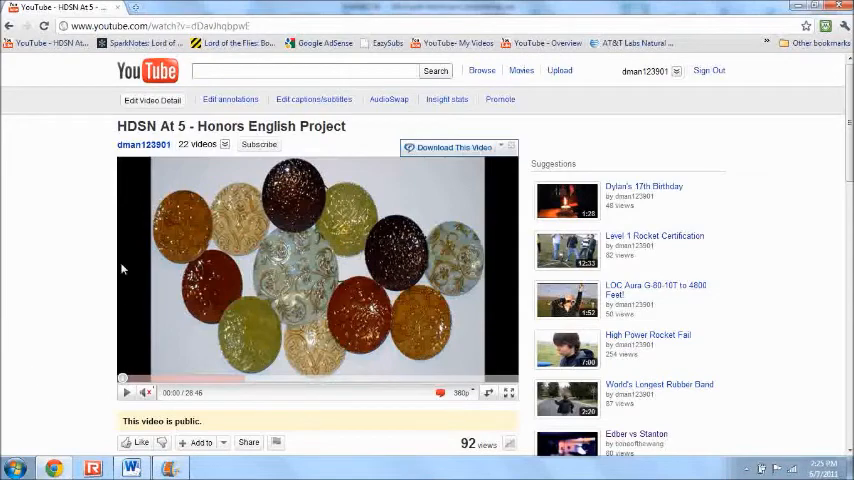
Add the tag 'yt:stretch=16:9' to the HDSN At 5 video's details
{"action": "left_click", "coordinate": [154, 99]}
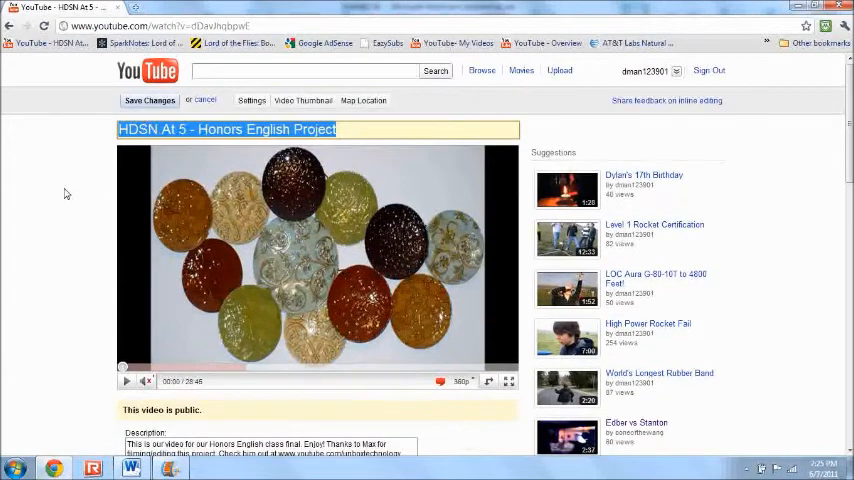
{"action": "scroll", "scroll_direction": "down", "scroll_amount": 3}
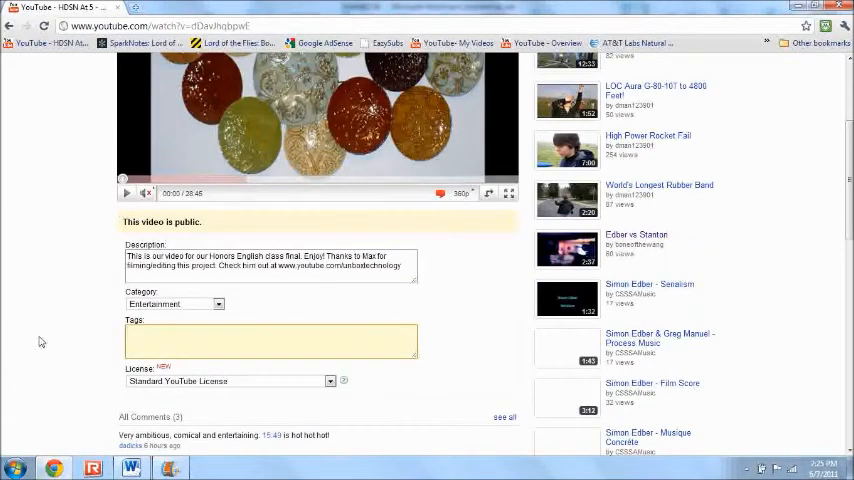
{"action": "type", "text": "yt:stretch=16:9"}
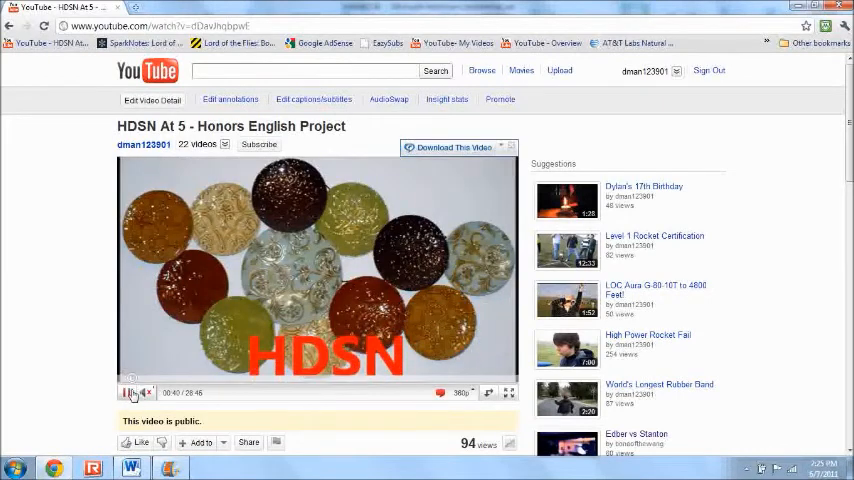
Pause HDSN At 5 after confirming it fills the player without black bars
{"action": "left_click", "coordinate": [125, 392]}
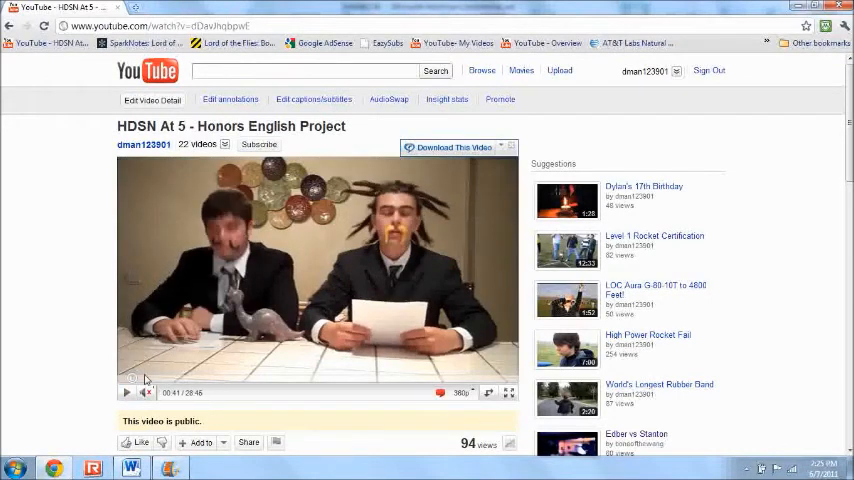